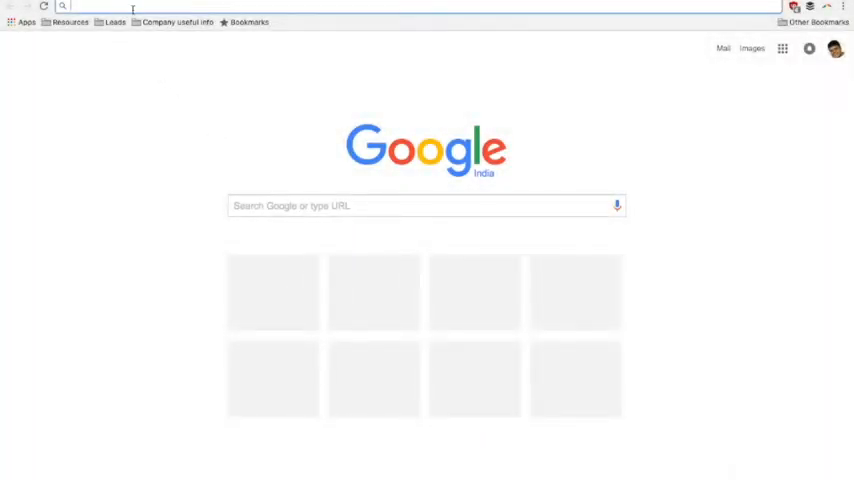
type("www.akaar.org")
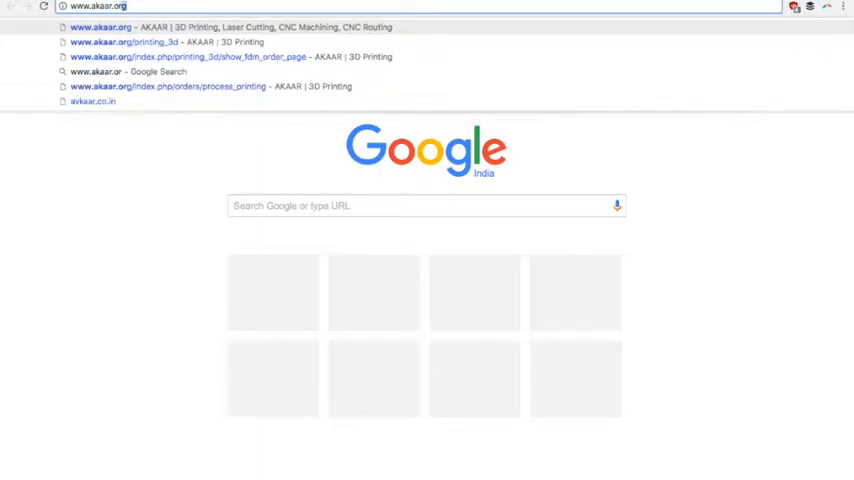
key("Return")
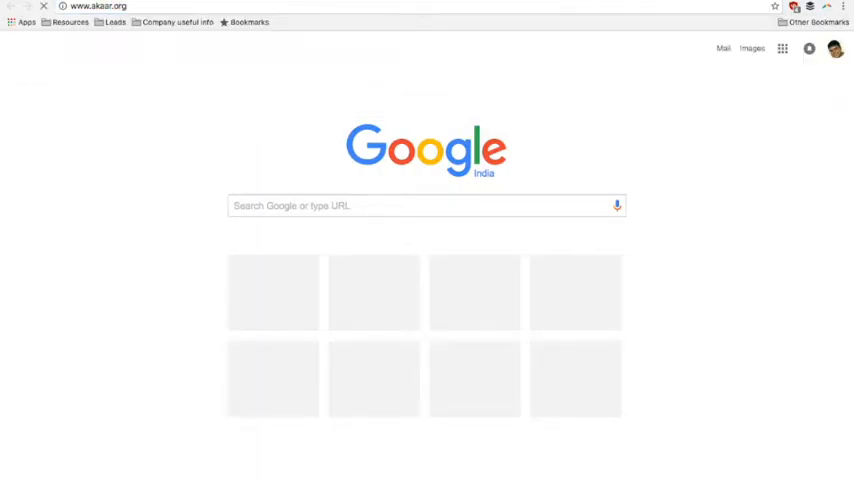
key("Return")
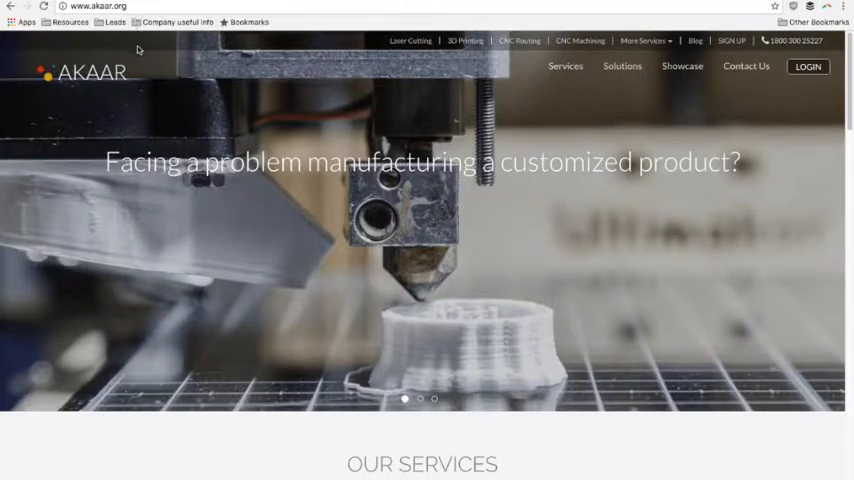
scroll("down", 3)
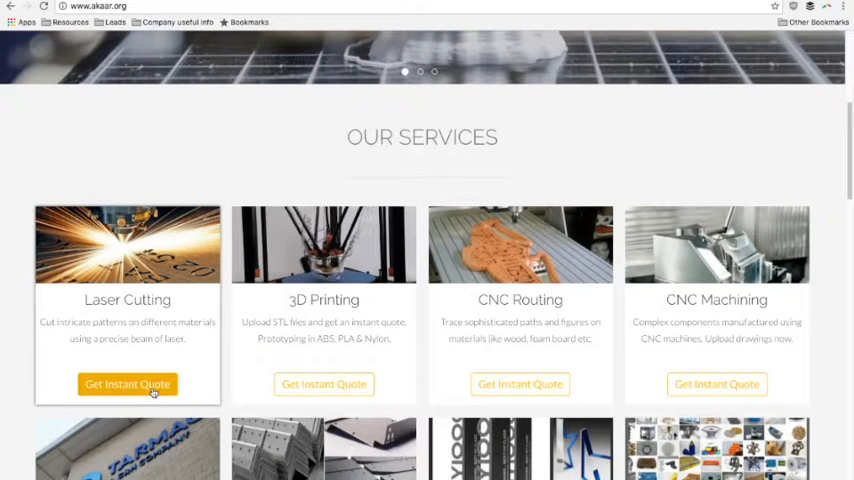
Step: Start a laser cutting instant quote with Acrylic as material and White as colour
left_click(128, 384)
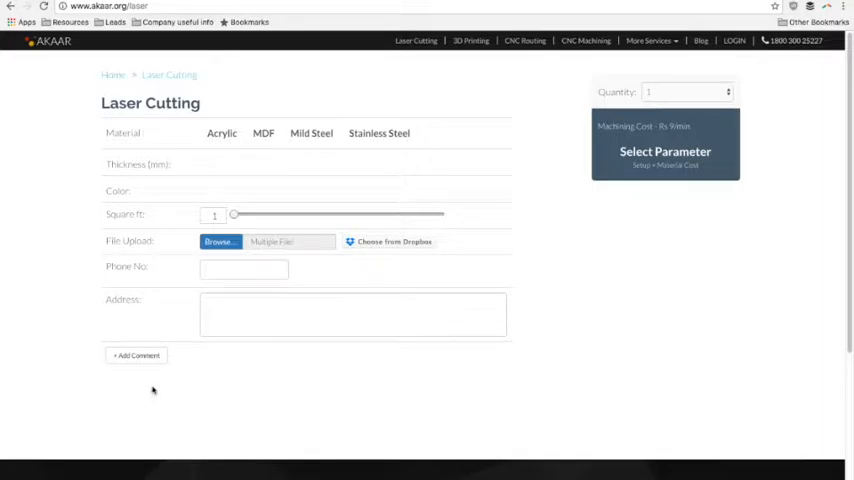
mouse_move(212, 158)
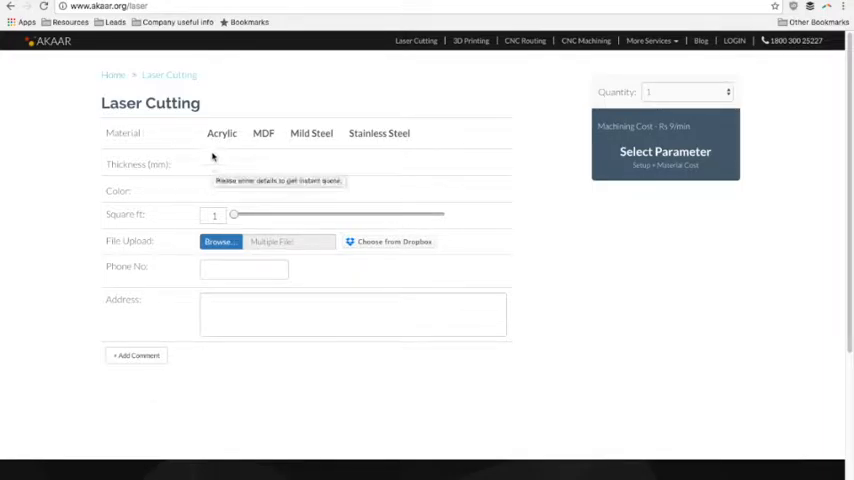
left_click(220, 132)
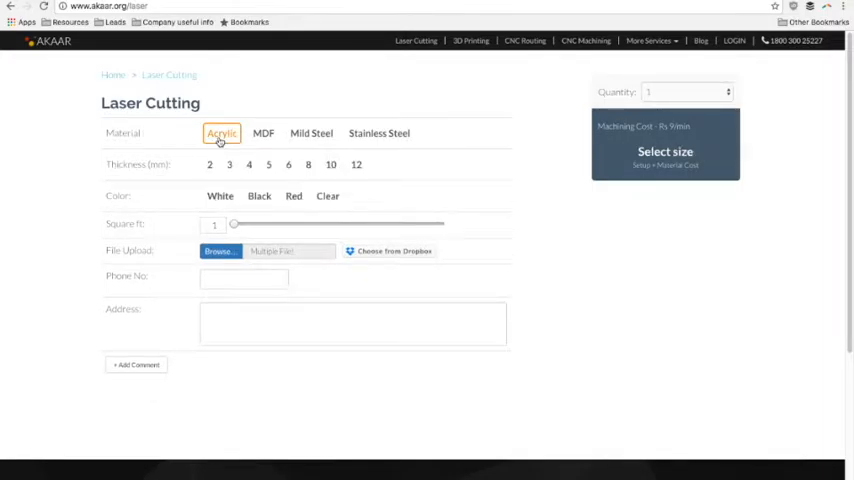
left_click(264, 132)
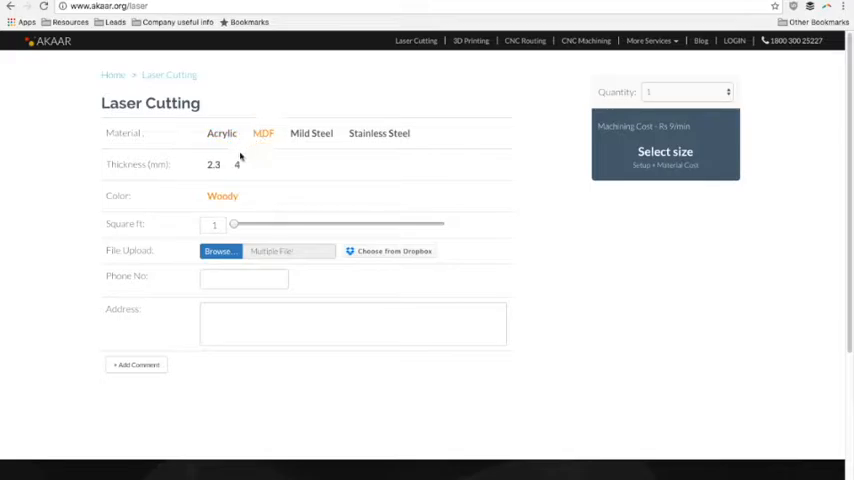
left_click(220, 132)
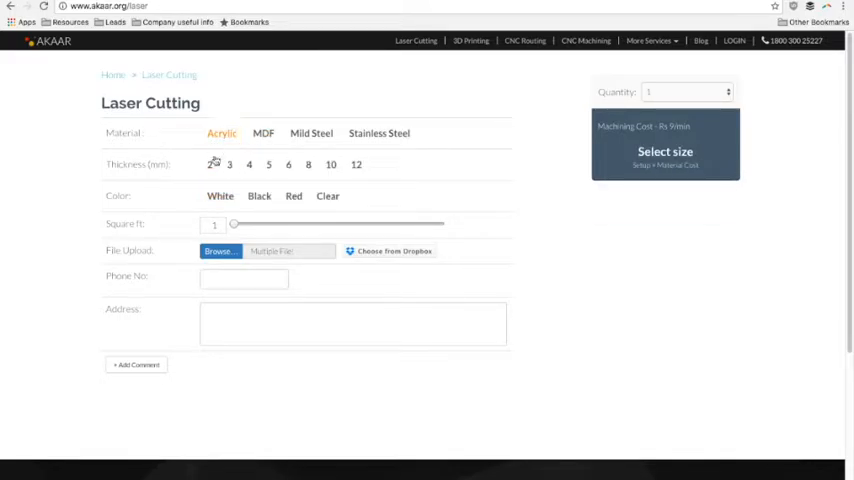
left_click(220, 196)
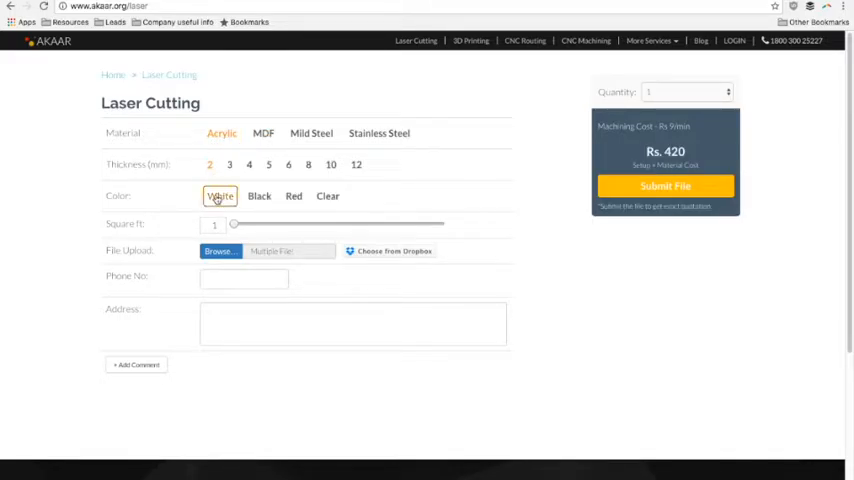
Step: Set the cut area slider to about 14 square feet, quoting Rs. 1980
left_click_drag(234, 224, 252, 224)
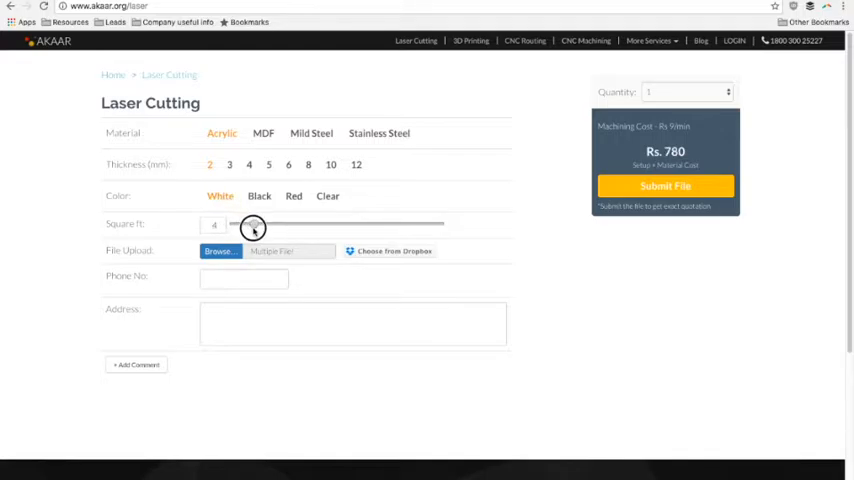
left_click_drag(252, 224, 308, 236)
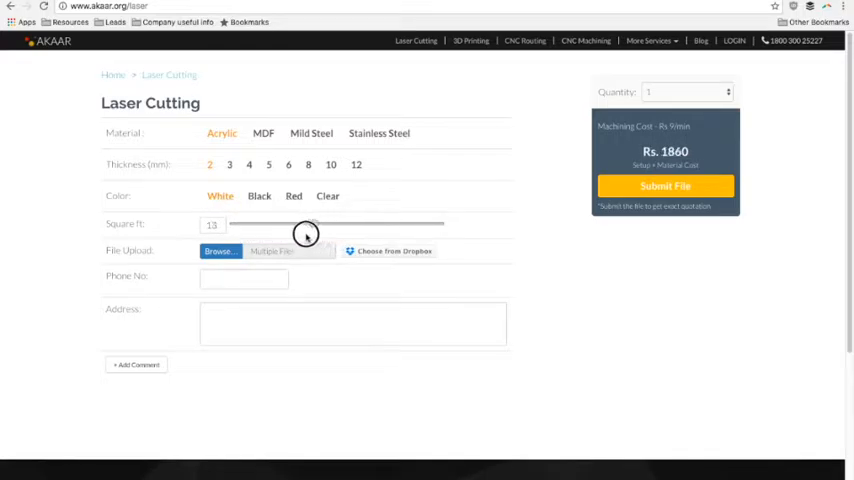
left_click_drag(308, 224, 320, 224)
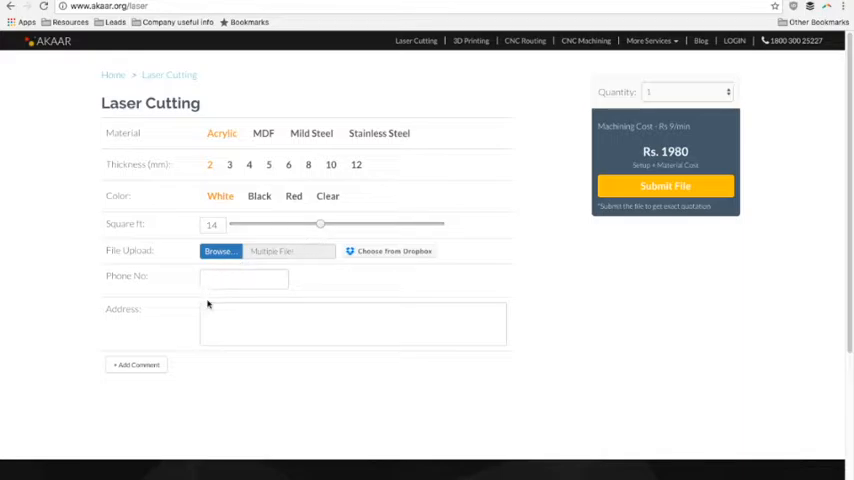
Step: Attach 'Sample file - 1.svg' from the computer as the laser cutting design file
left_click(218, 252)
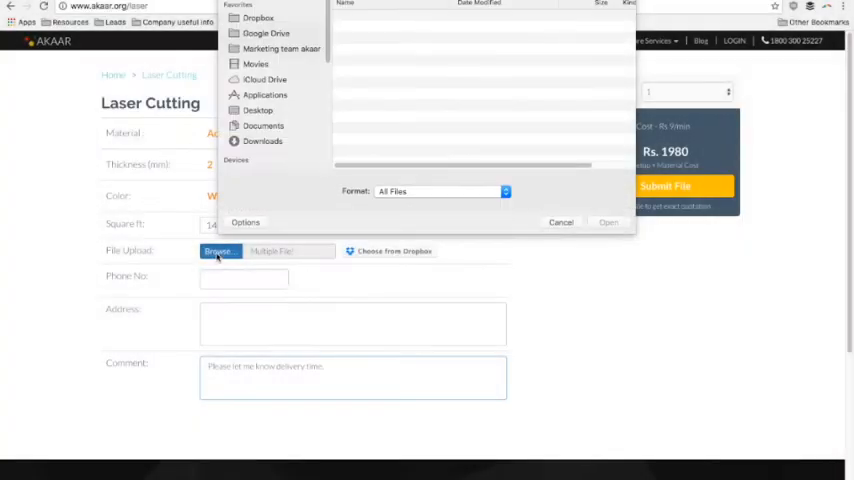
left_click(266, 32)
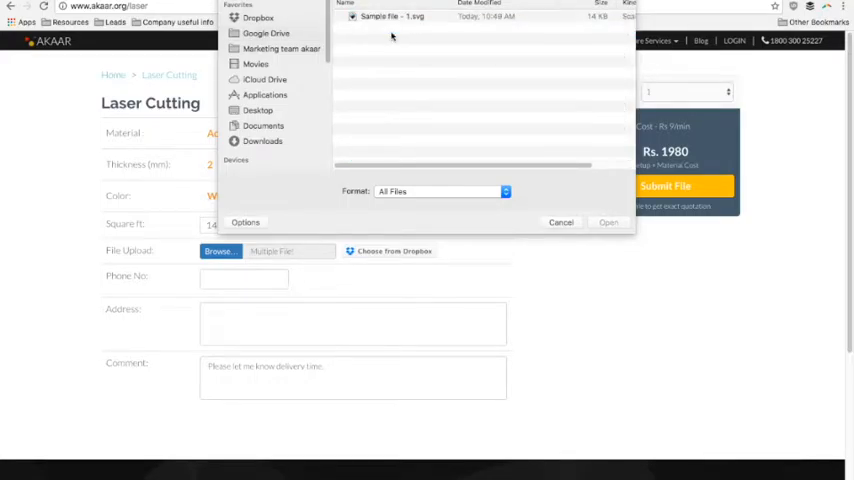
left_click(390, 16)
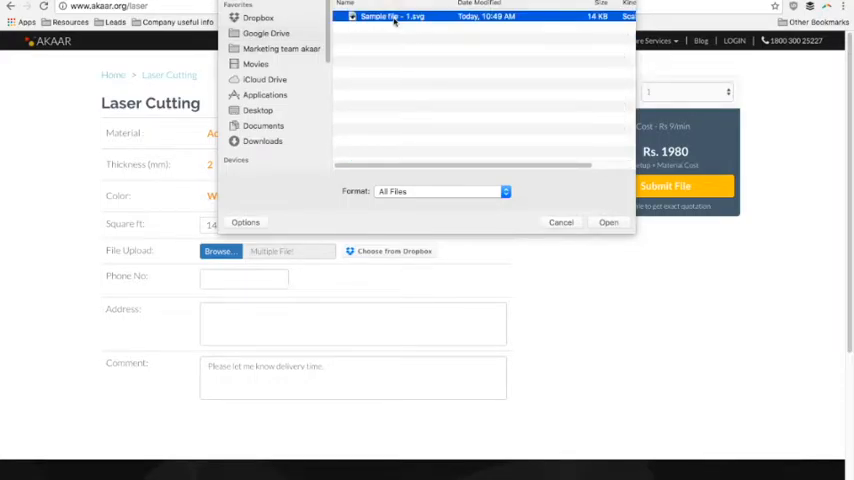
left_click(608, 222)
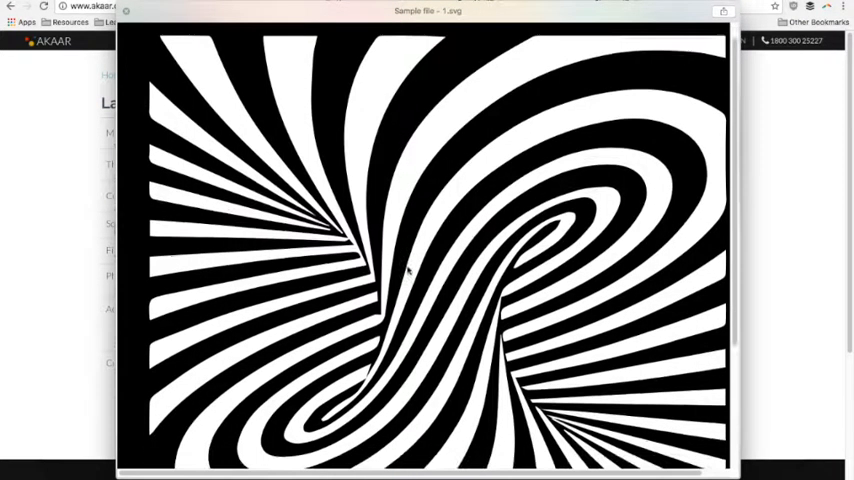
Step: Bring the phone, address and quantity fields of the quote form into view
scroll("down", 3)
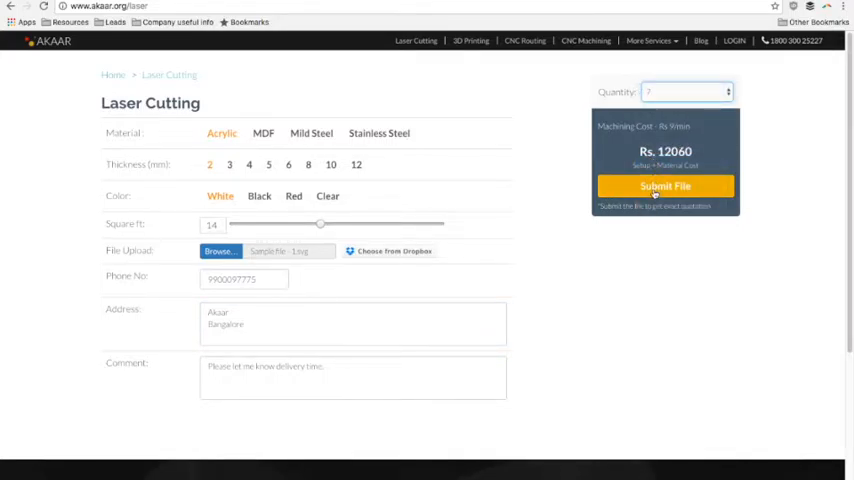
Step: Submit the quote, log in with email and password, and return to the Rs. 12060 quote
left_click(664, 186)
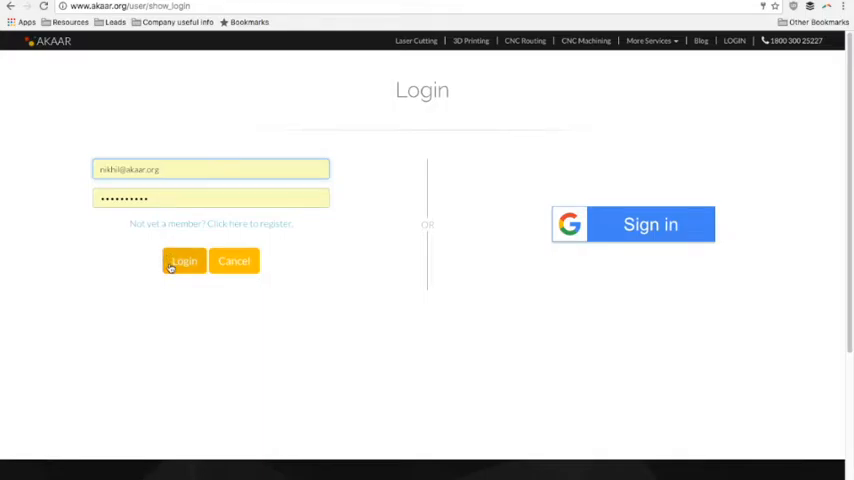
left_click(184, 260)
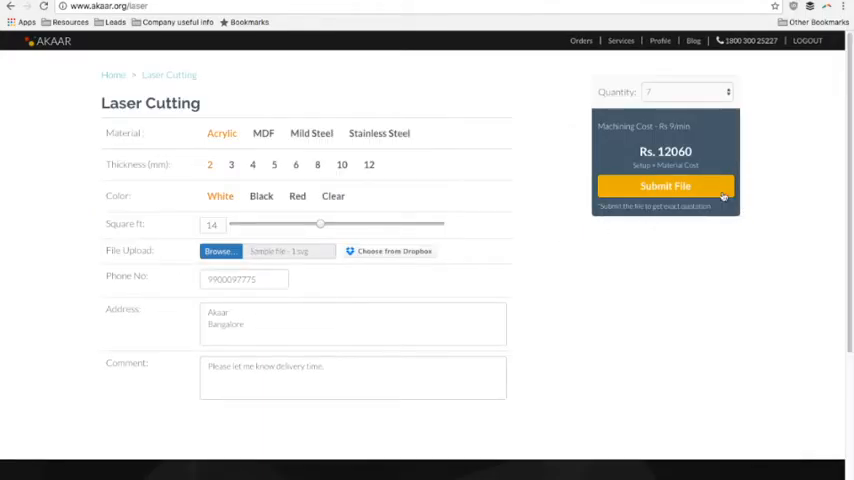
Step: Submit the Rs. 12060 acrylic order and expand its Order Details entry to show the status tracker
left_click(664, 186)
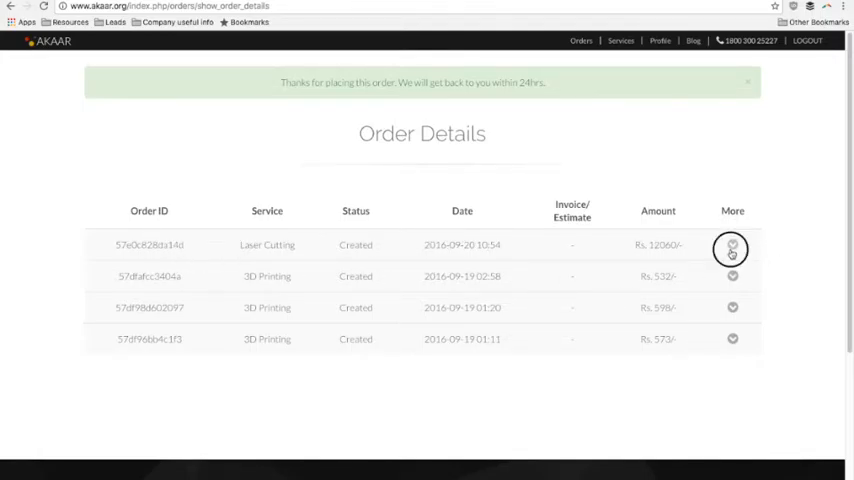
left_click(732, 244)
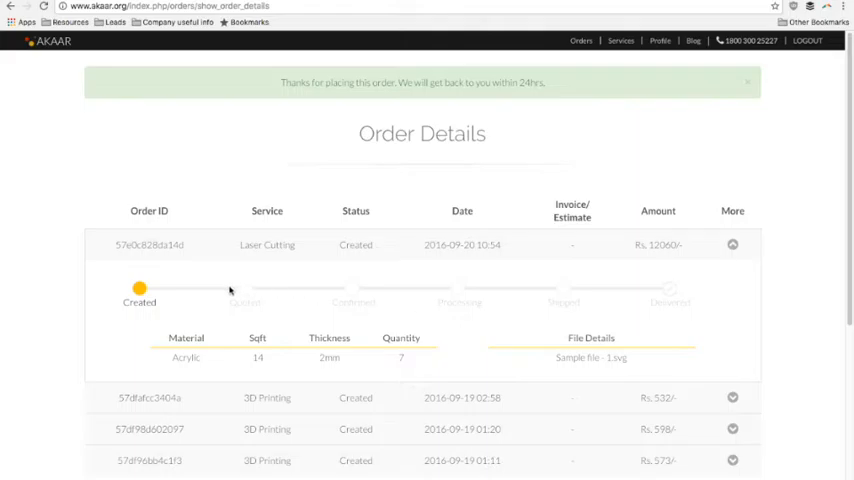